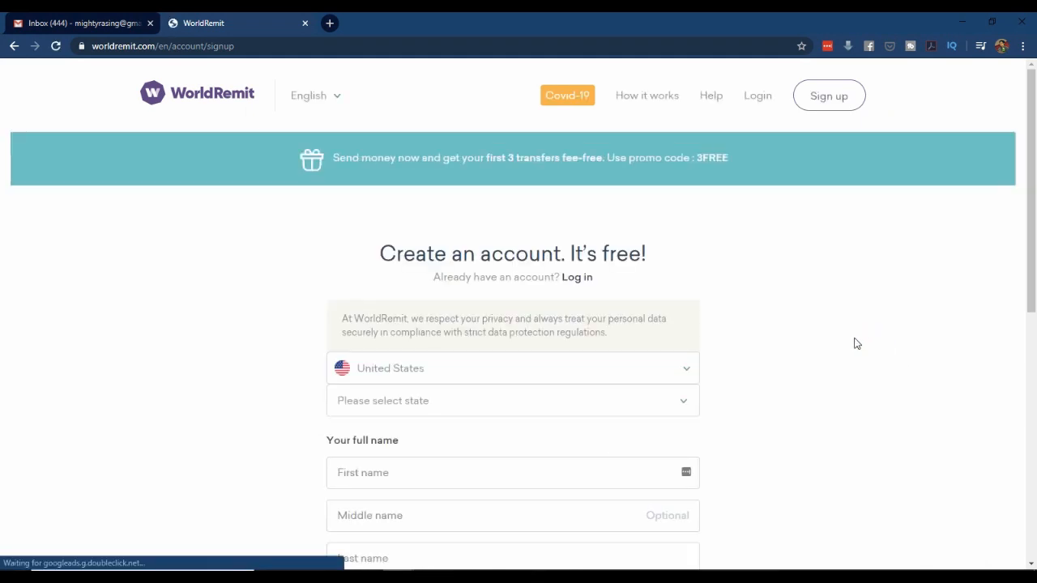
Pick a US state from the signup form's state dropdown.
{"action": "scroll", "scroll_direction": "down", "scroll_amount": 3}
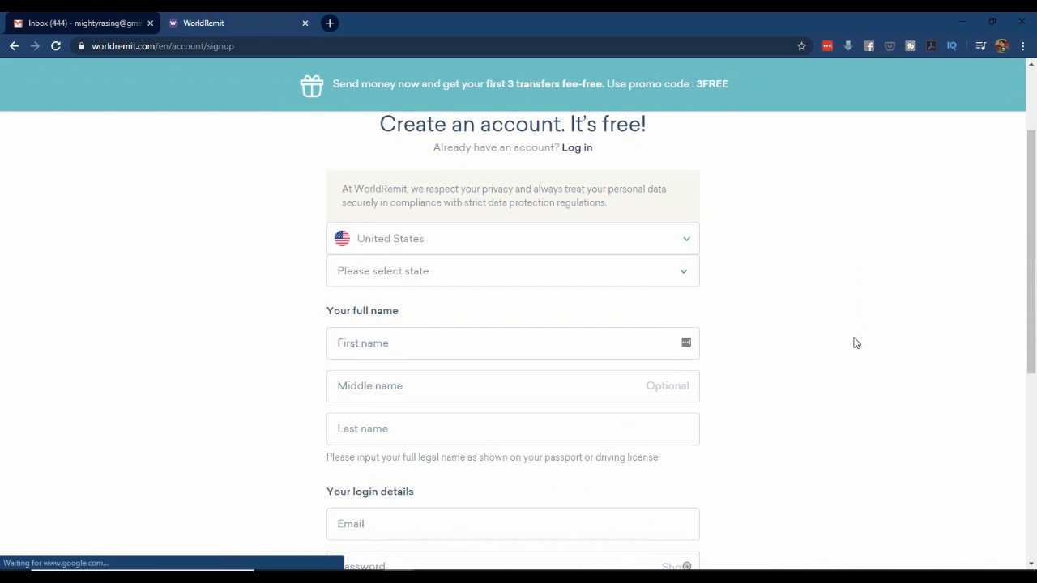
{"action": "left_click", "coordinate": [512, 270]}
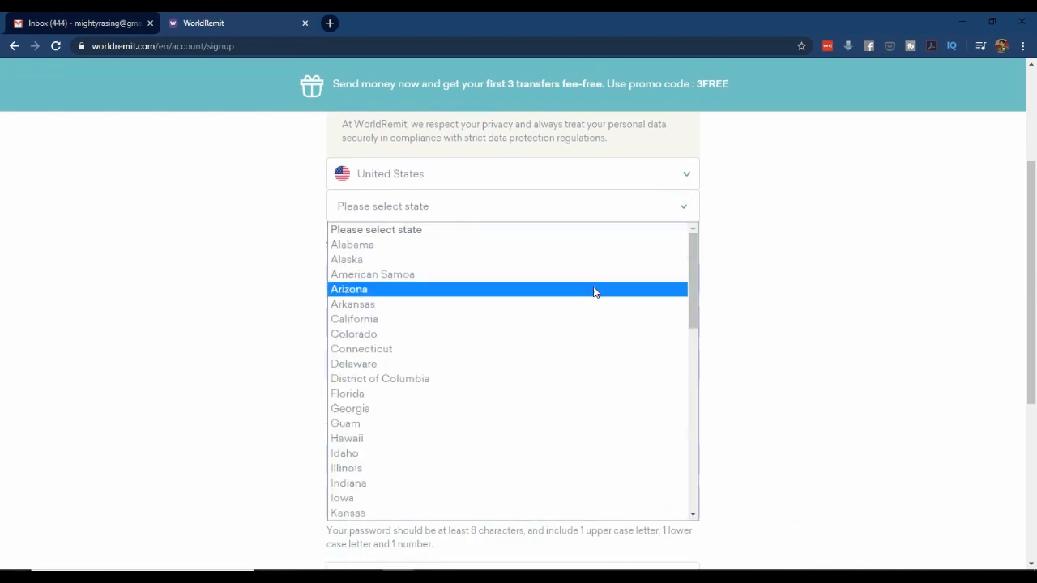
{"action": "scroll", "scroll_direction": "down", "scroll_amount": 3}
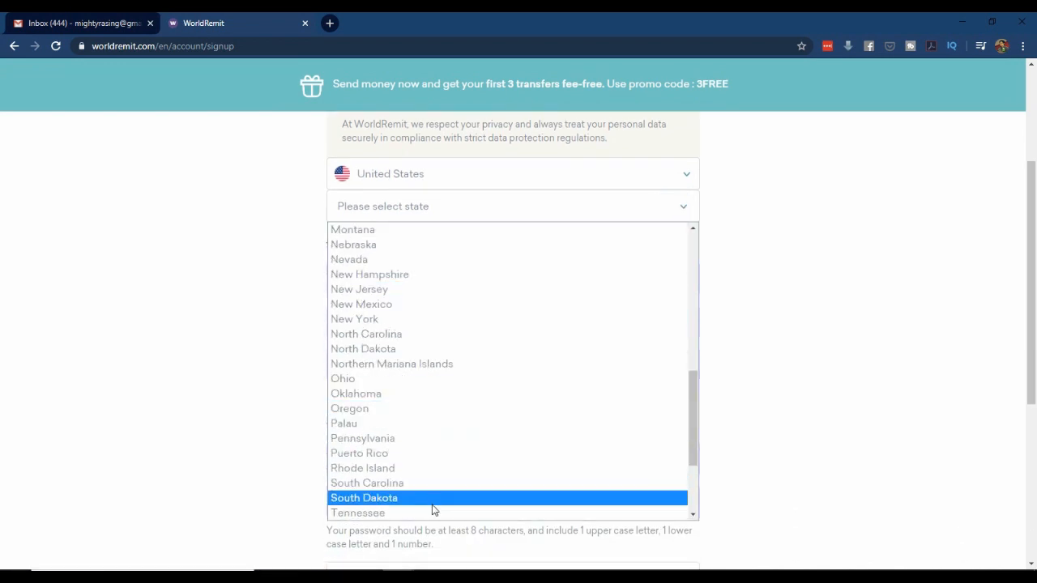
{"action": "left_click", "coordinate": [357, 513]}
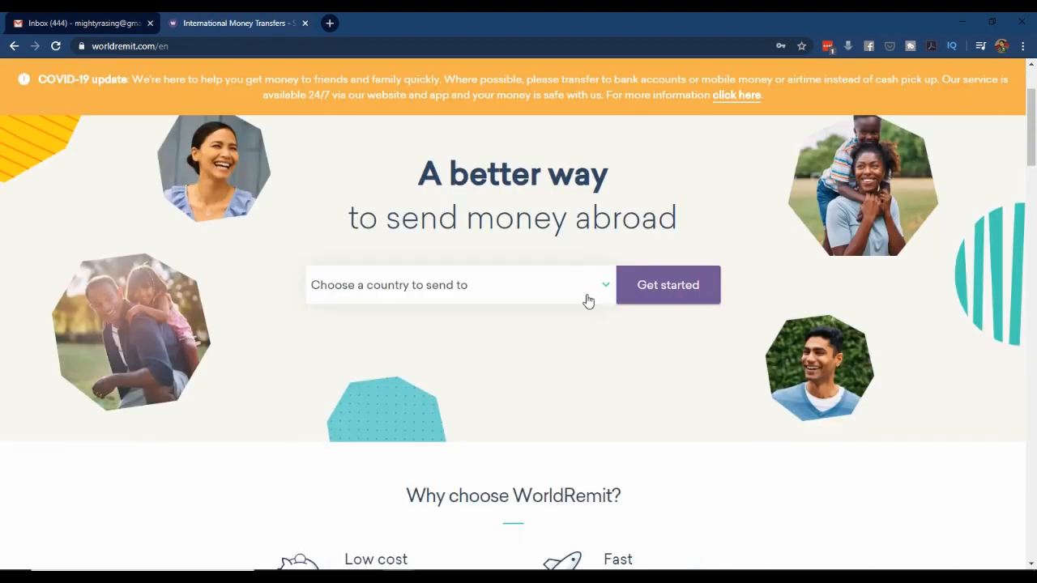
Choose Philippines as the destination country and get started.
{"action": "left_click", "coordinate": [458, 284]}
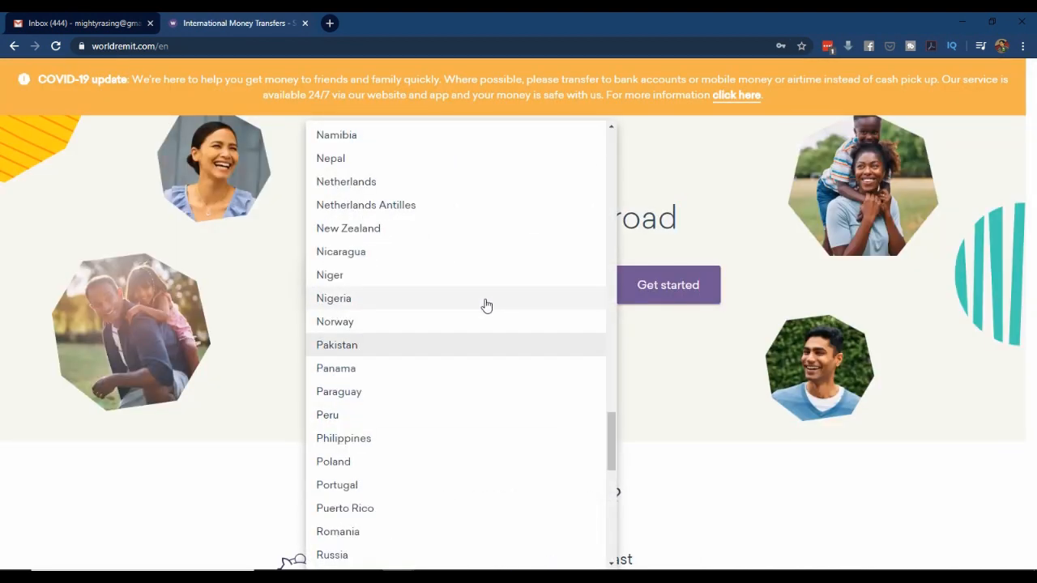
{"action": "left_click", "coordinate": [358, 438]}
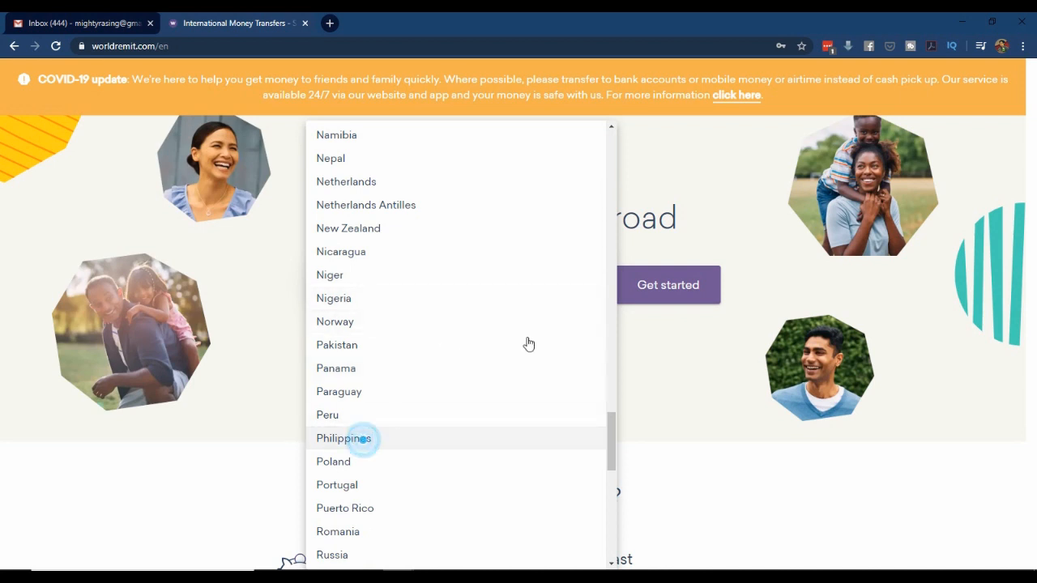
{"action": "left_click", "coordinate": [344, 439]}
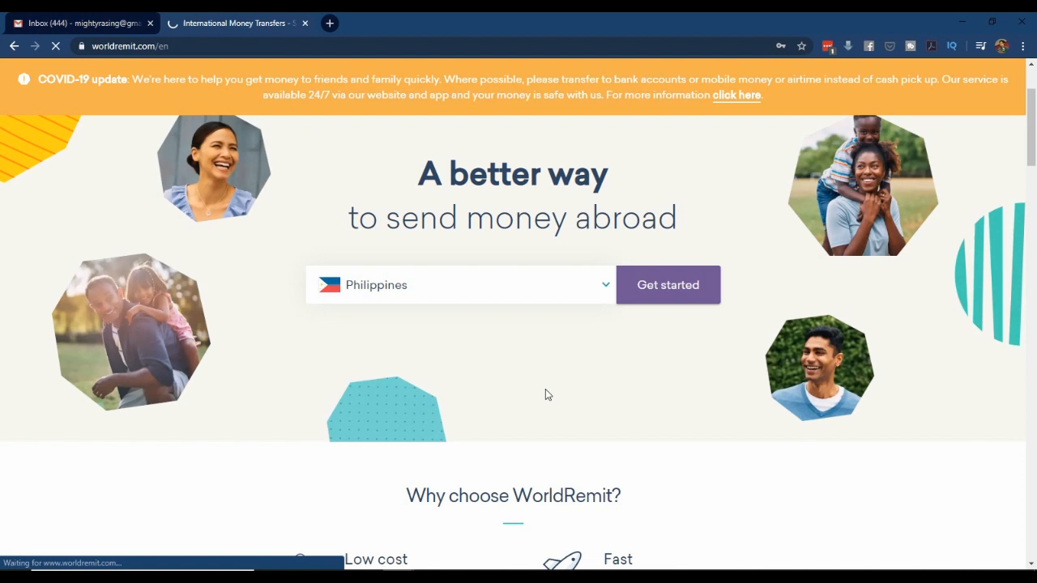
{"action": "left_click", "coordinate": [668, 284]}
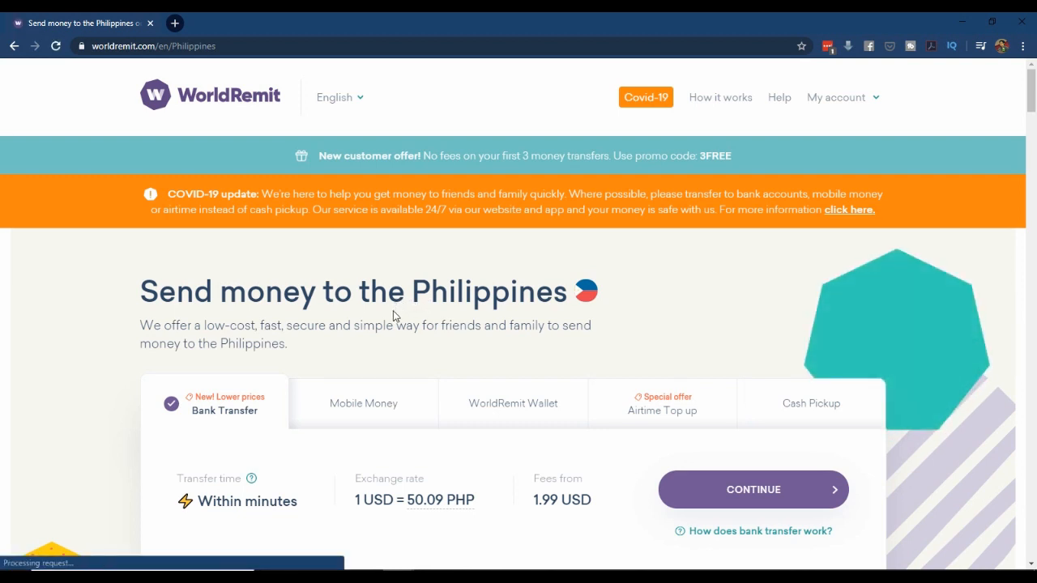
Compare mobile money and cash pickup rates and fees, then scroll to the calculator.
{"action": "scroll", "scroll_direction": "down", "scroll_amount": 3}
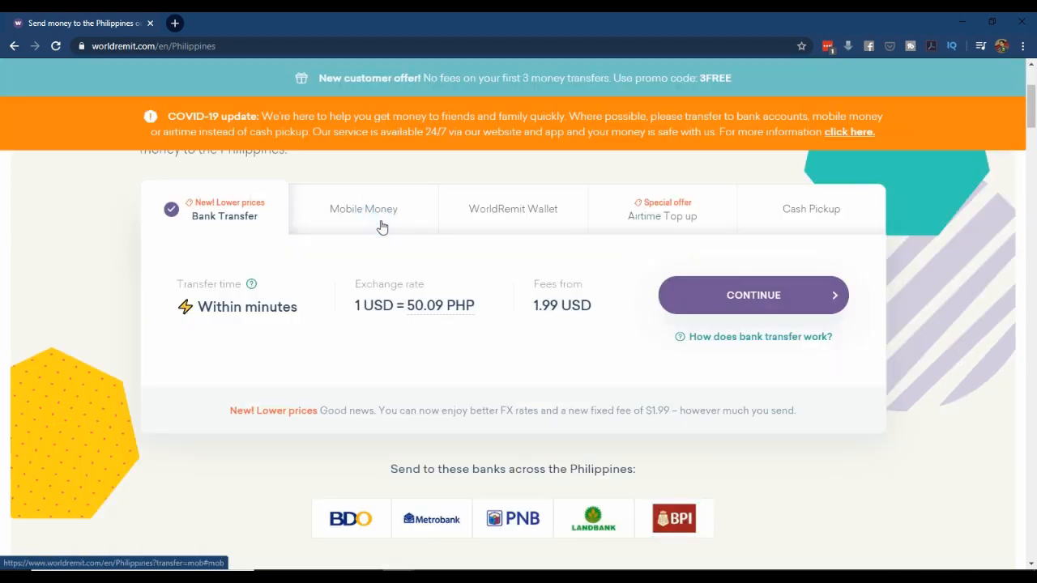
{"action": "left_click", "coordinate": [362, 209]}
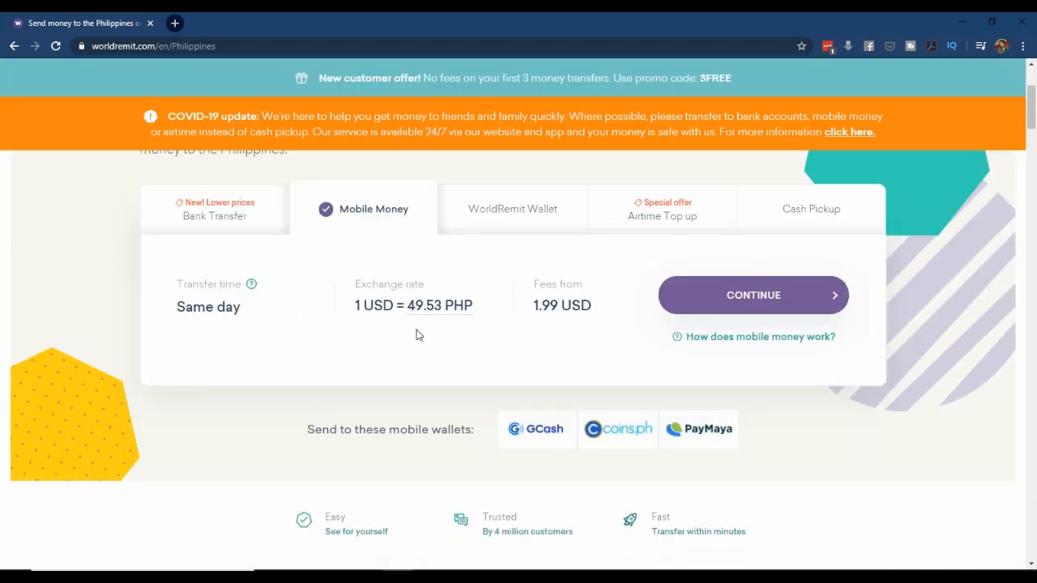
{"action": "mouse_move", "coordinate": [528, 221]}
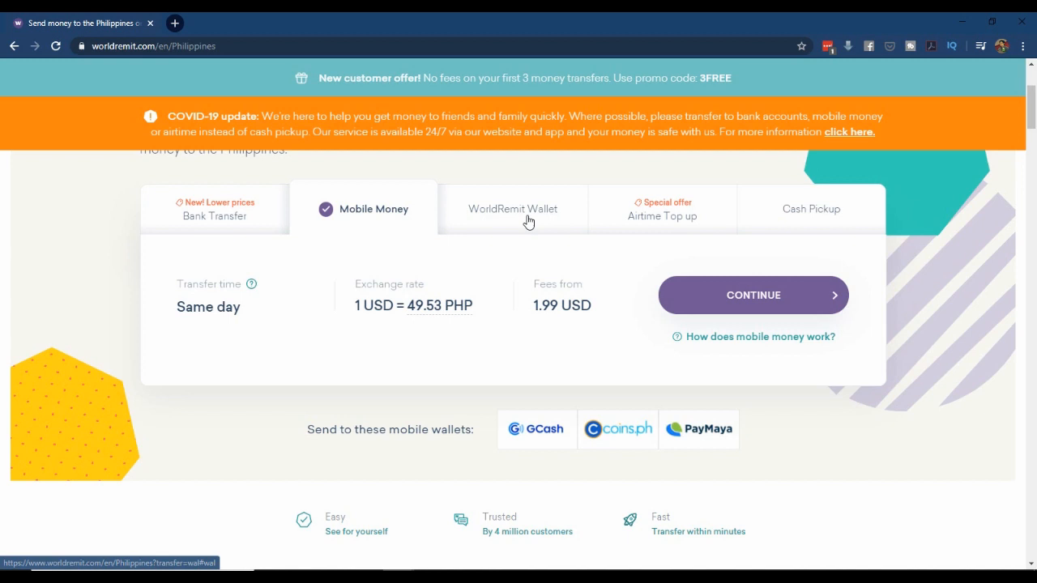
{"action": "left_click", "coordinate": [811, 209]}
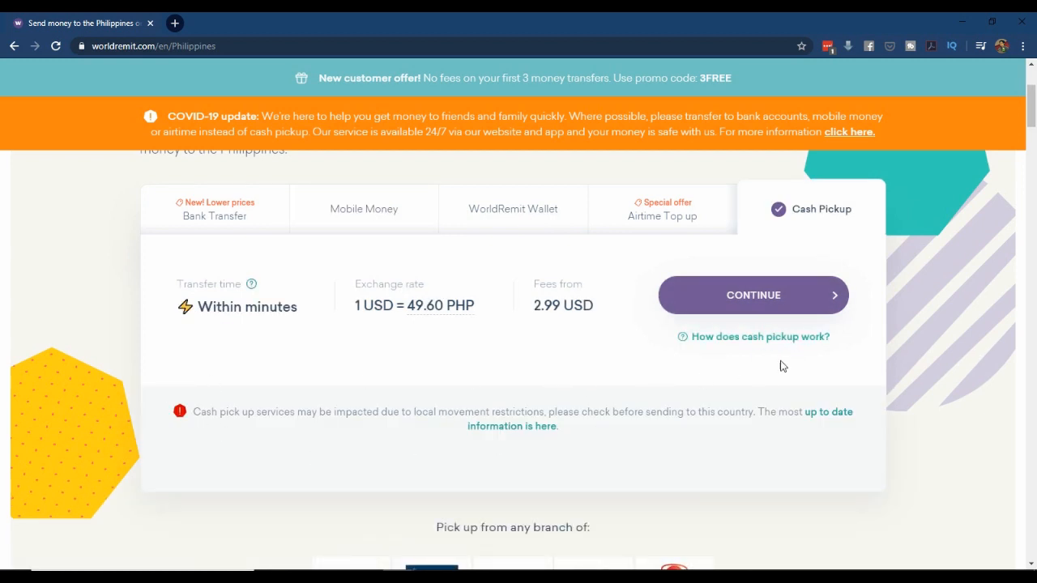
{"action": "mouse_move", "coordinate": [779, 343]}
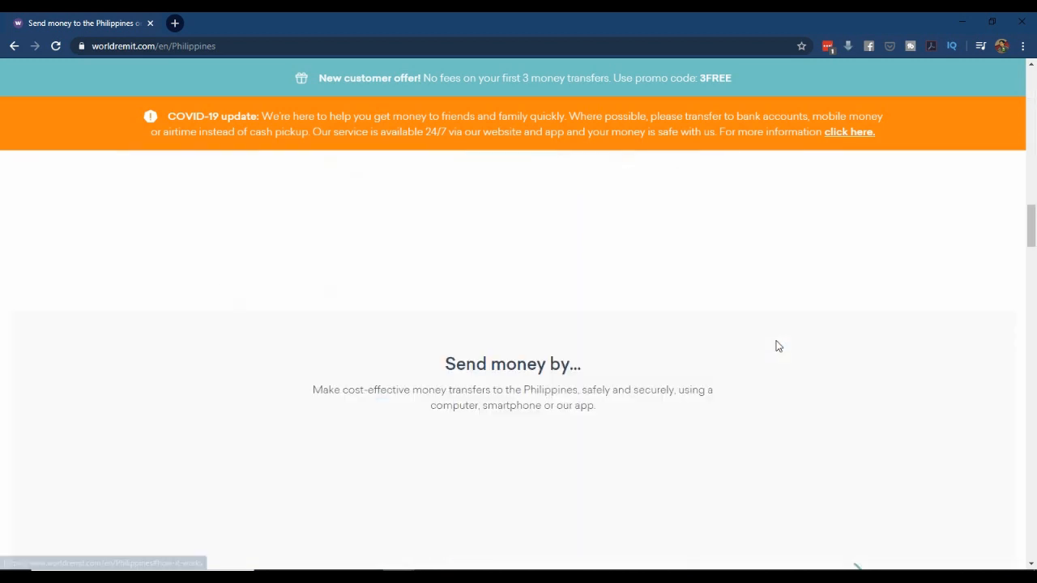
{"action": "scroll", "scroll_direction": "down", "scroll_amount": 3}
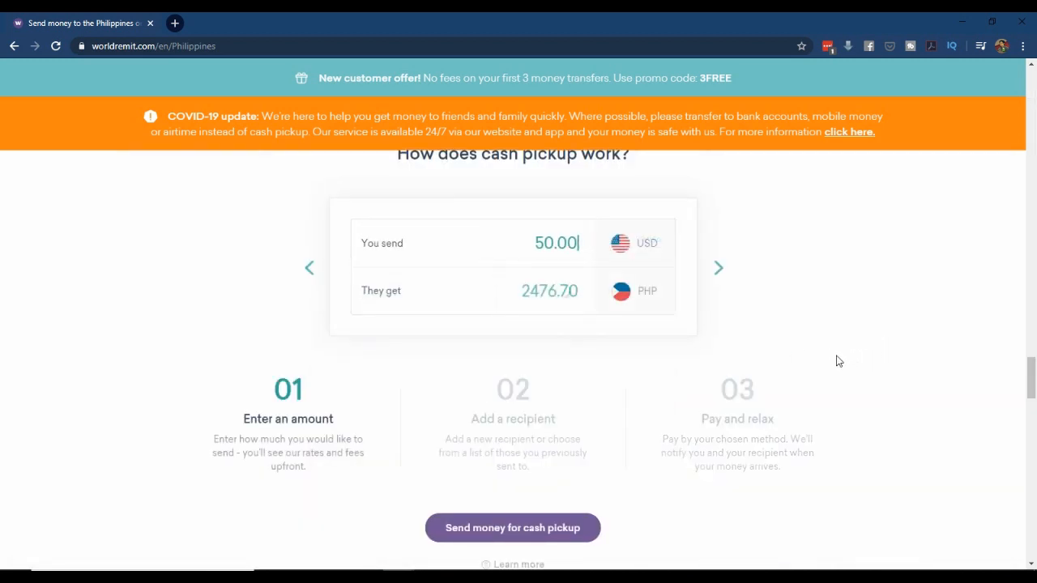
{"action": "mouse_move", "coordinate": [831, 359]}
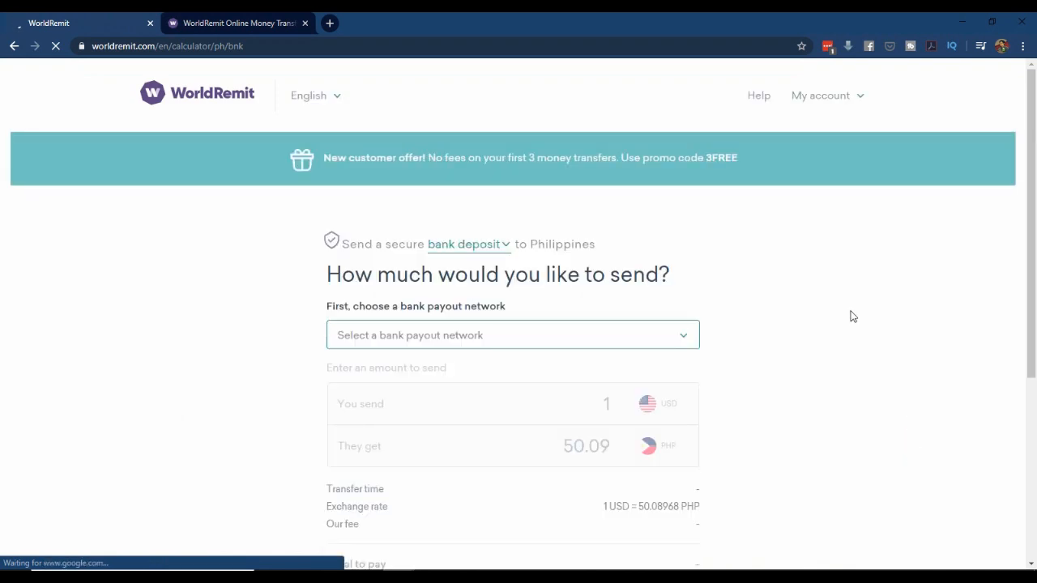
Select 'Deposits to BPI PHP accounts' as the payout network.
{"action": "scroll", "scroll_direction": "down", "scroll_amount": 3}
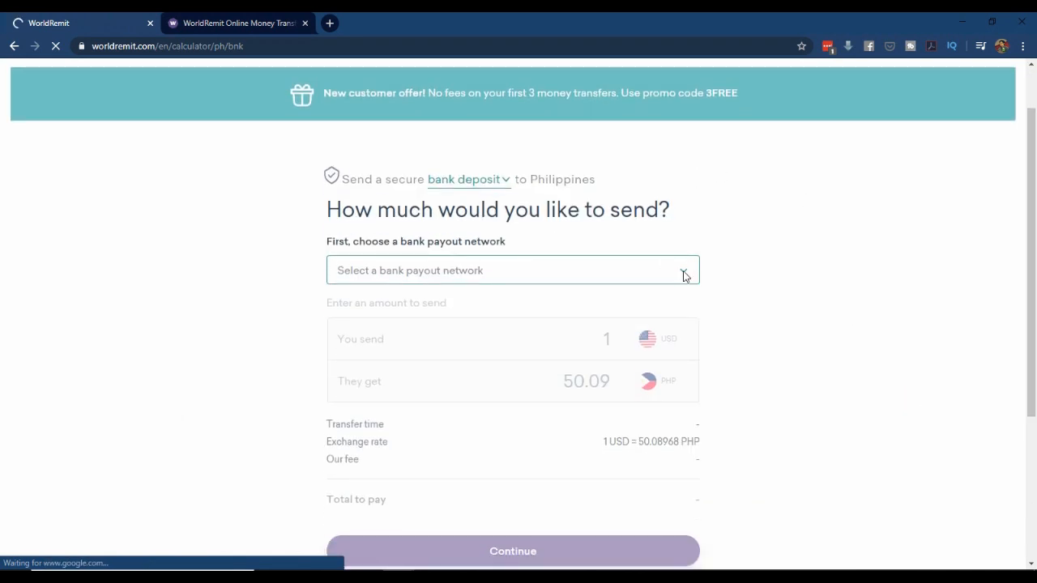
{"action": "left_click", "coordinate": [512, 270]}
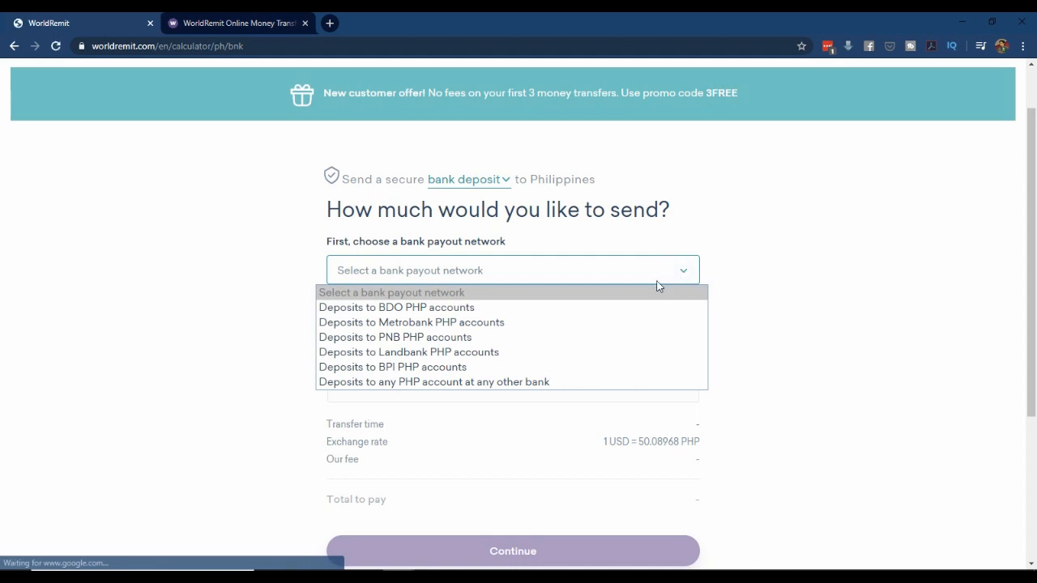
{"action": "mouse_move", "coordinate": [435, 382]}
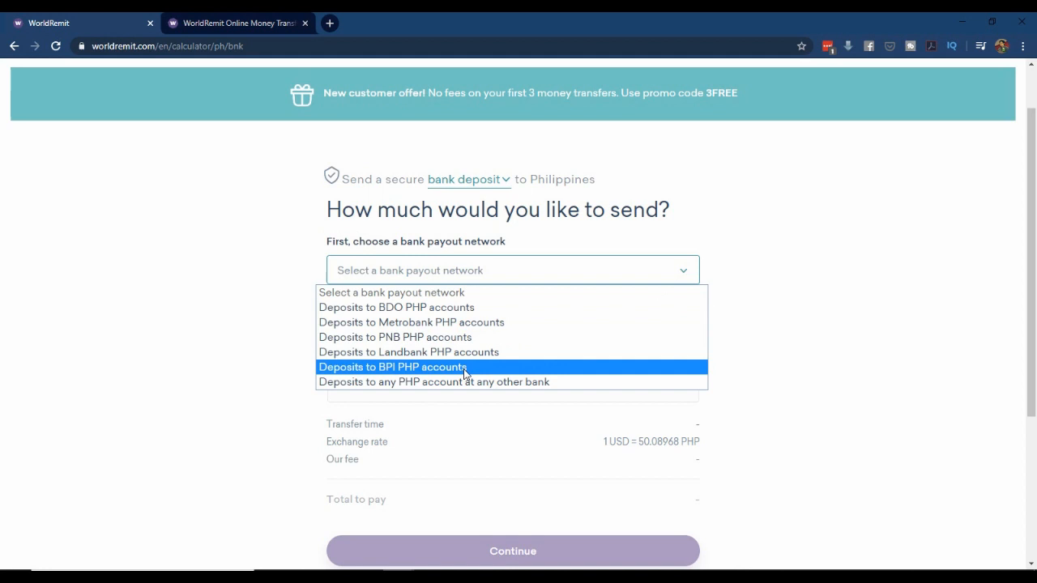
{"action": "left_click", "coordinate": [393, 367]}
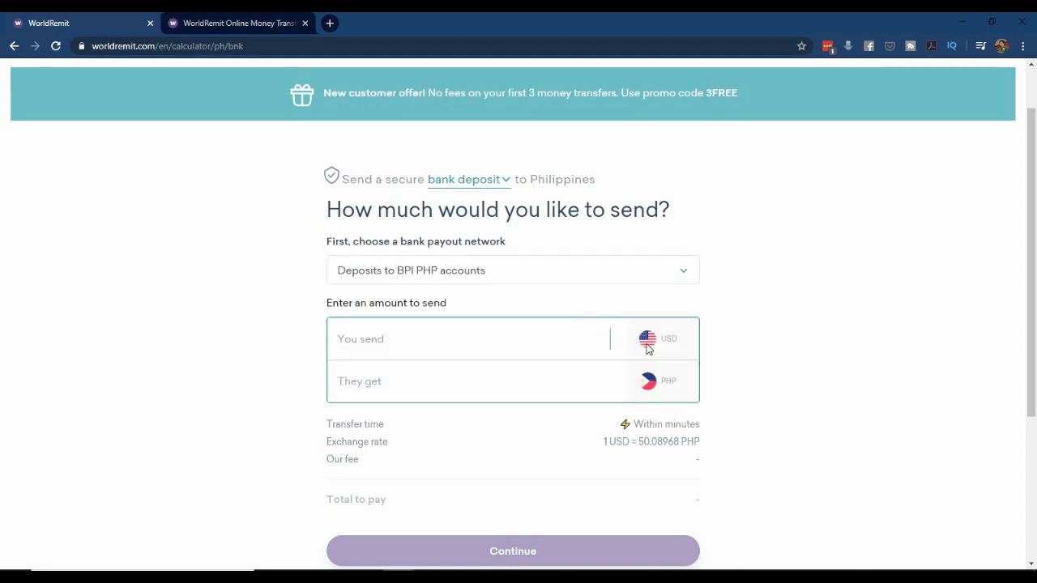
Enter 50 USD to send and continue to the recipient step.
{"action": "type", "text": "50"}
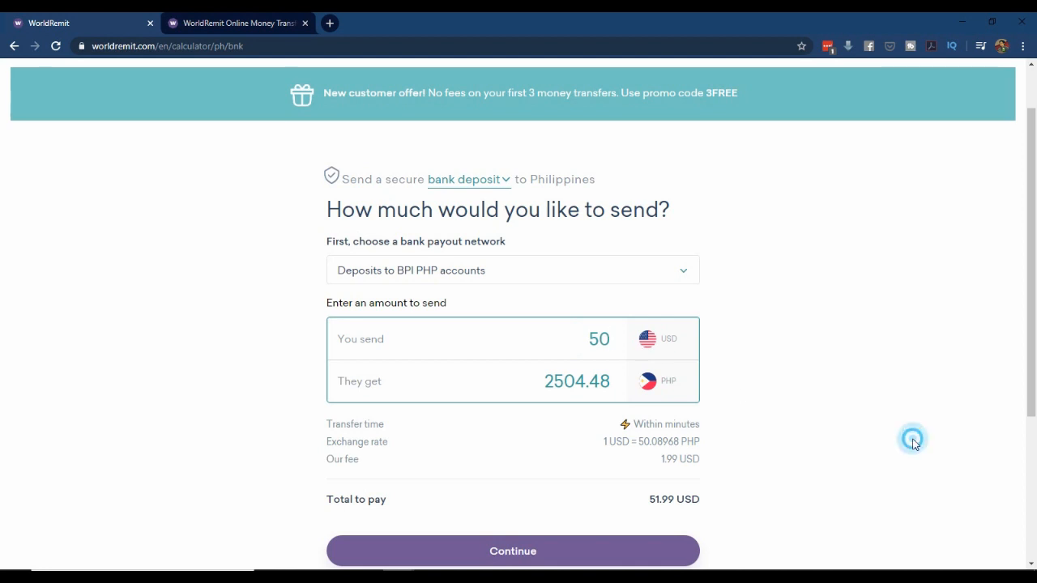
{"action": "mouse_move", "coordinate": [885, 418]}
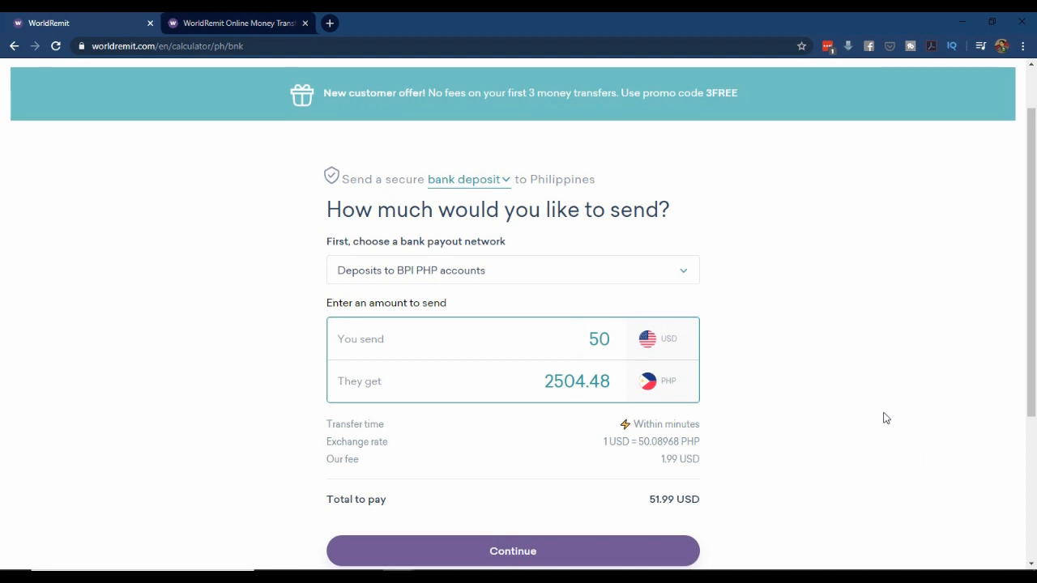
{"action": "scroll", "scroll_direction": "down", "scroll_amount": 3}
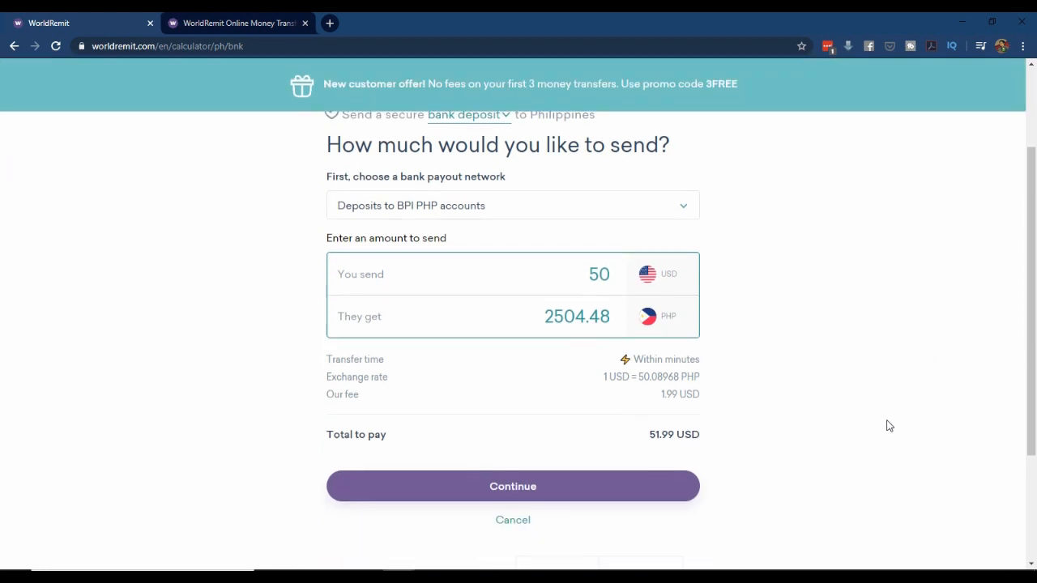
{"action": "mouse_move", "coordinate": [537, 486]}
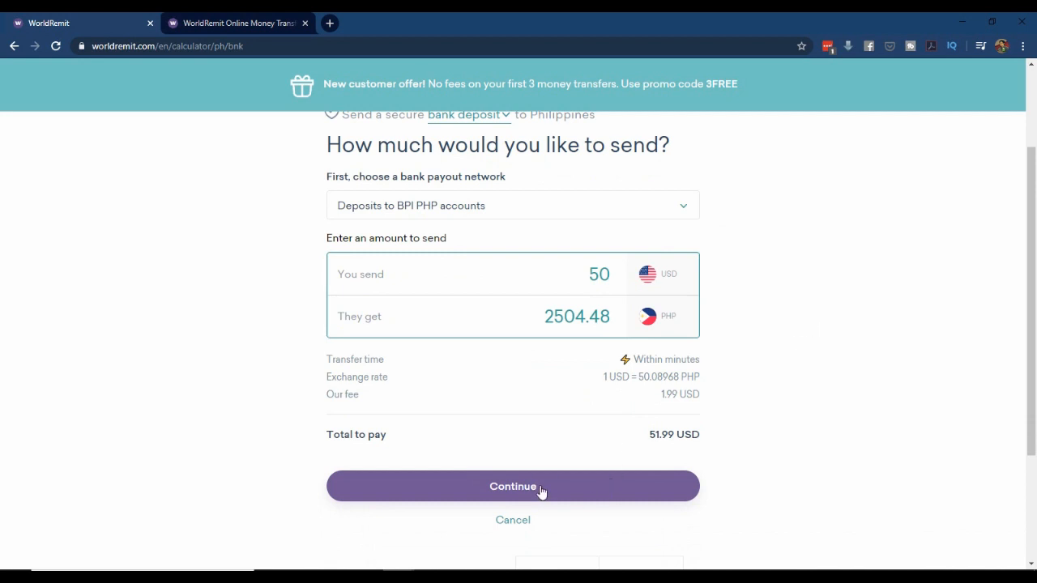
{"action": "left_click", "coordinate": [512, 486]}
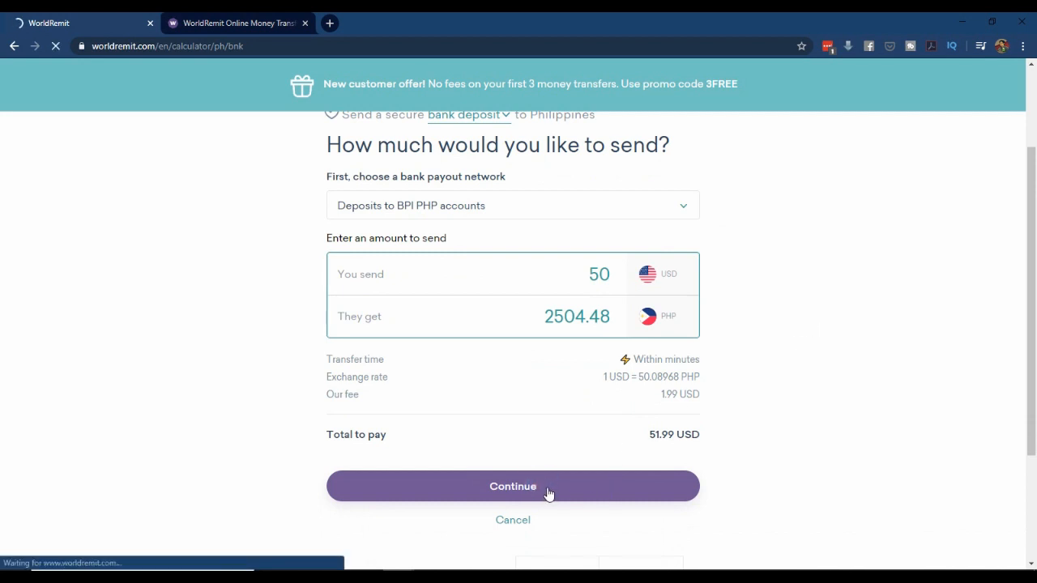
{"action": "left_click", "coordinate": [512, 486]}
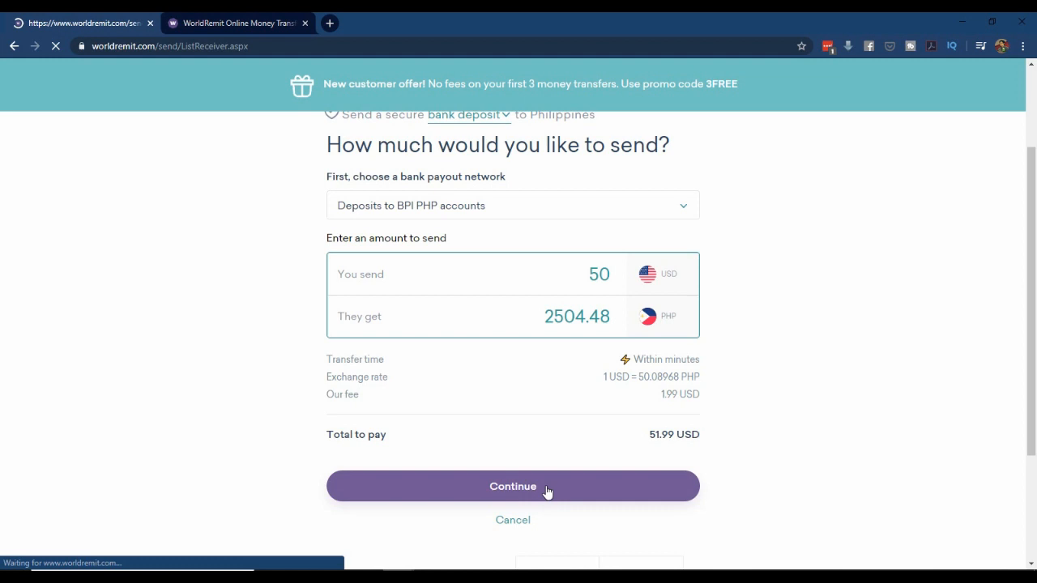
{"action": "left_click", "coordinate": [513, 486]}
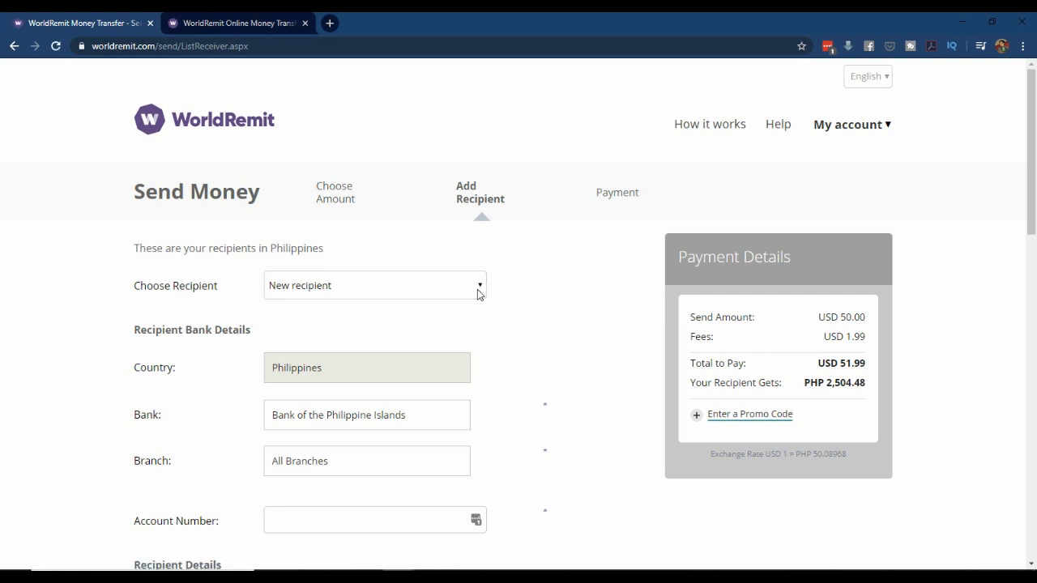
Keep New recipient and review the Bank of the Philippine Islands, All Branches details.
{"action": "left_click", "coordinate": [374, 286]}
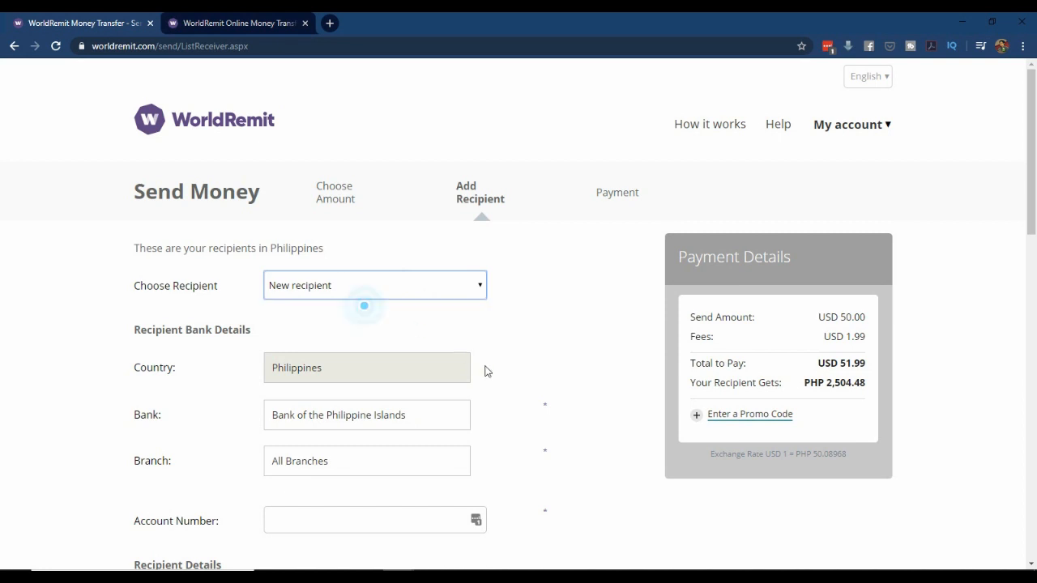
{"action": "scroll", "scroll_direction": "down", "scroll_amount": 3}
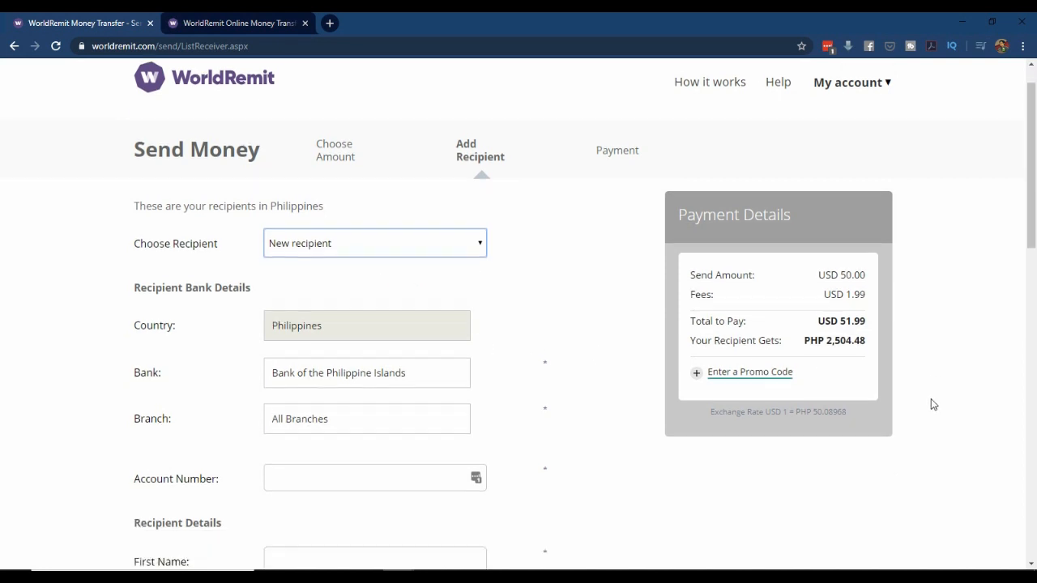
{"action": "scroll", "scroll_direction": "down", "scroll_amount": 3}
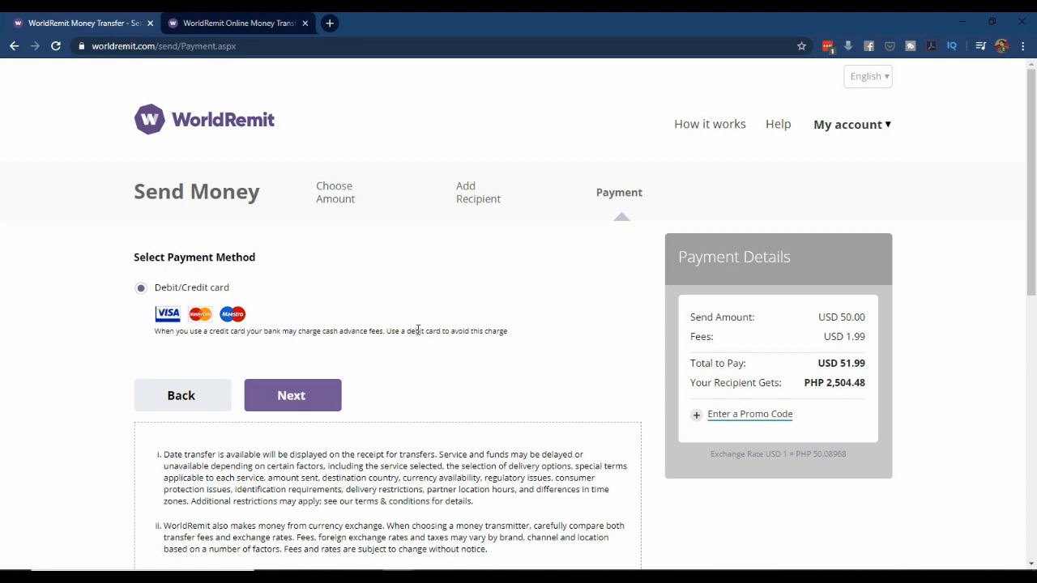
{"action": "mouse_move", "coordinate": [644, 365]}
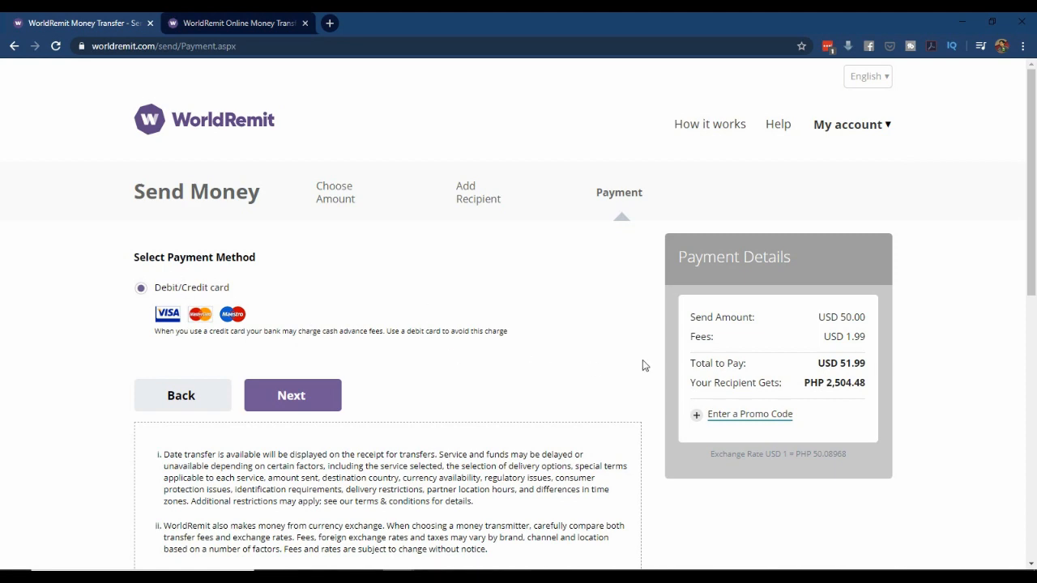
Pay by debit/credit card and record gender as Male.
{"action": "scroll", "scroll_direction": "down", "scroll_amount": 3}
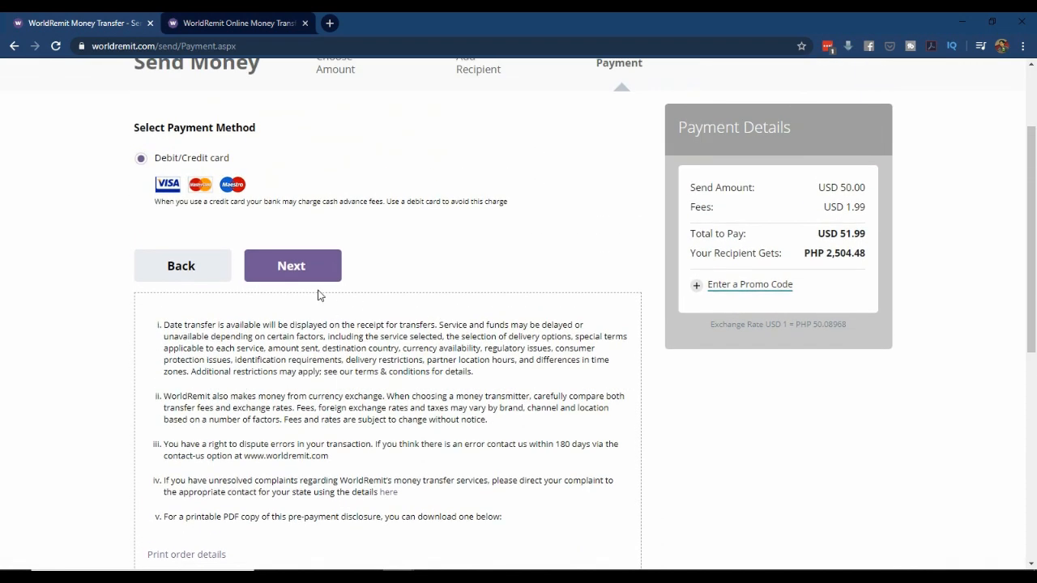
{"action": "left_click", "coordinate": [292, 266]}
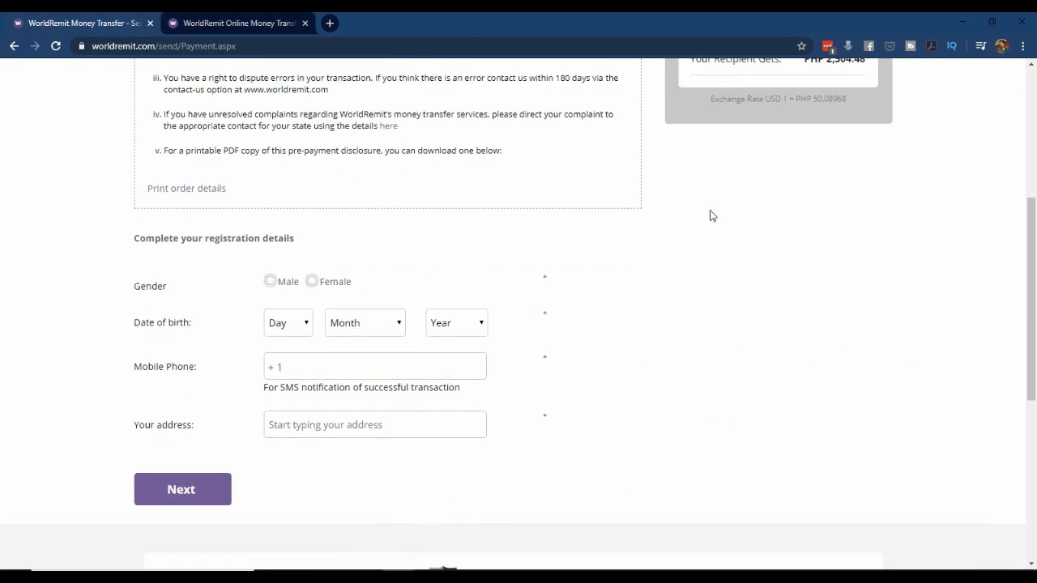
{"action": "left_click", "coordinate": [270, 281]}
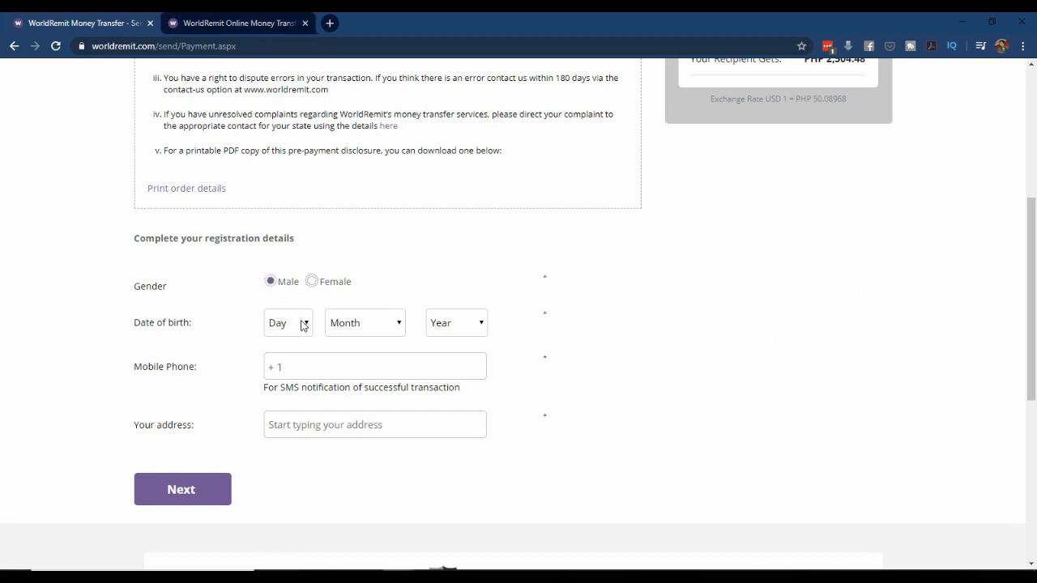
{"action": "left_click", "coordinate": [181, 490]}
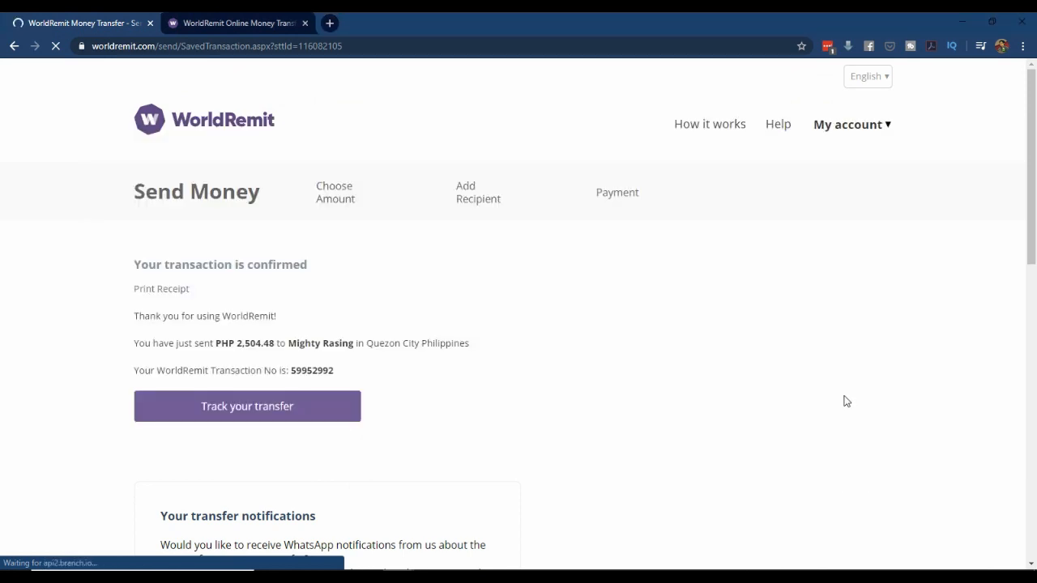
Scroll the confirmation page showing transaction number 59952992.
{"action": "scroll", "scroll_direction": "down", "scroll_amount": 3}
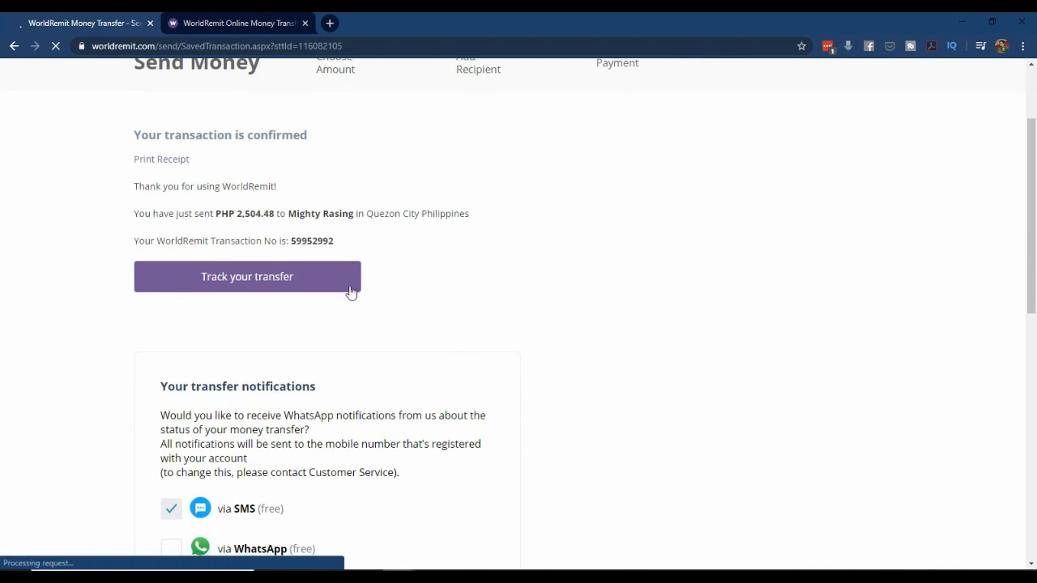